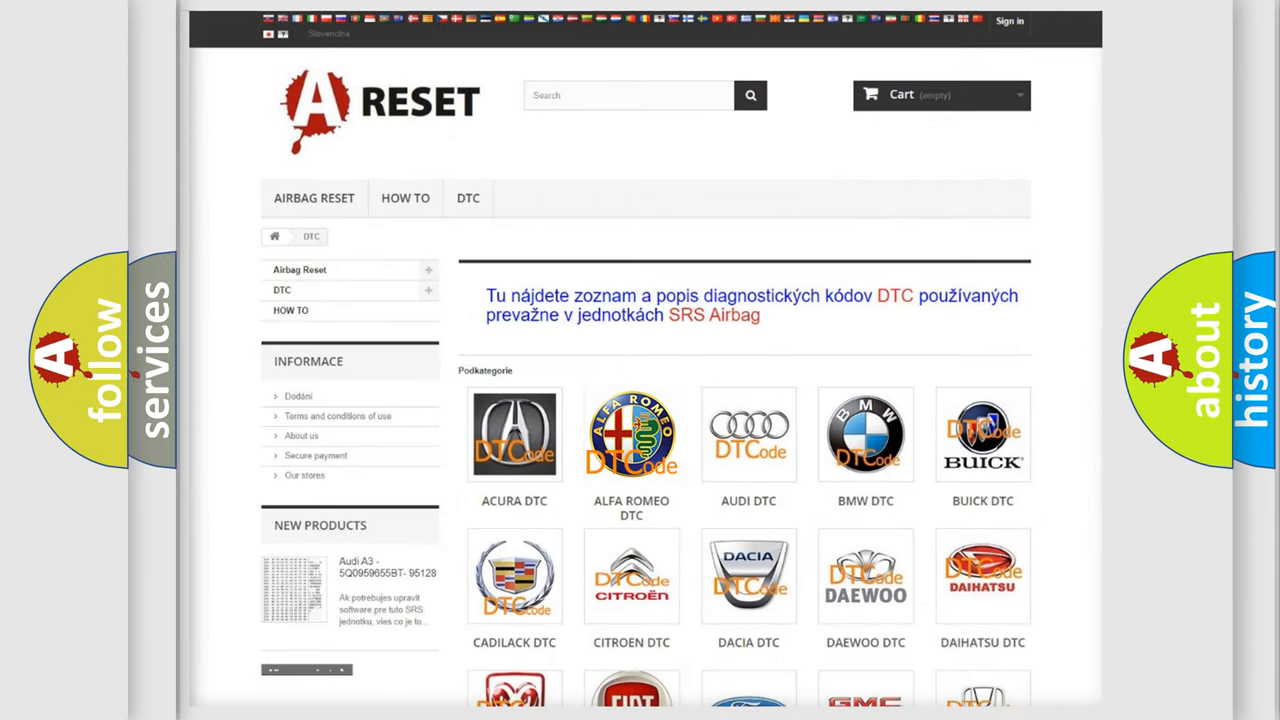
Go to the Alfa Romeo DTC page and scroll through its B-, C- and P-code list
{"action": "left_click", "coordinate": [632, 434]}
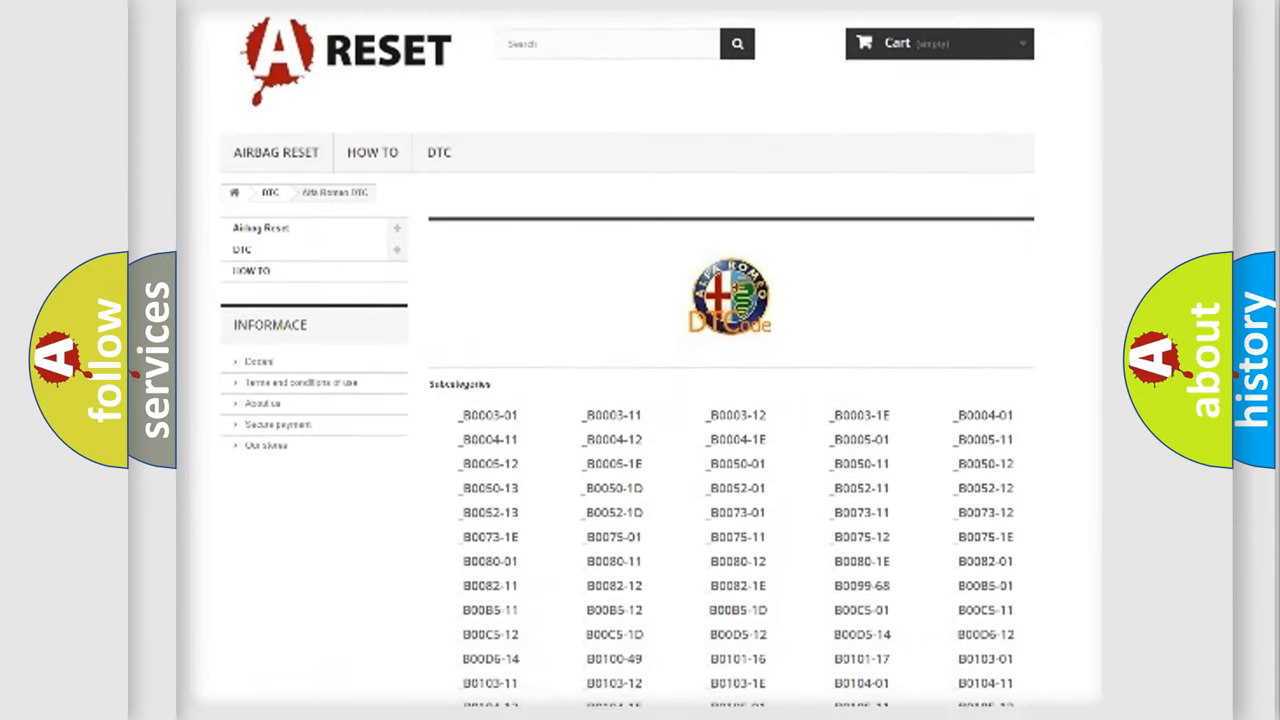
{"action": "scroll", "scroll_direction": "down", "scroll_amount": 3}
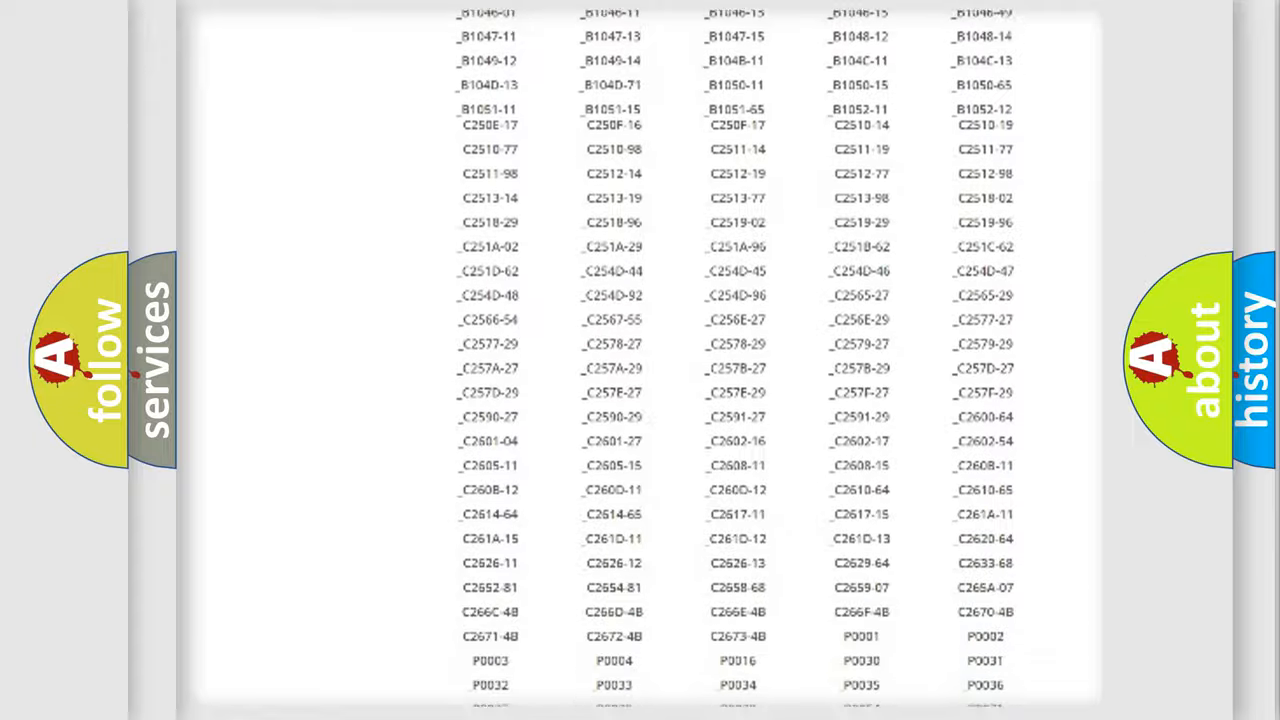